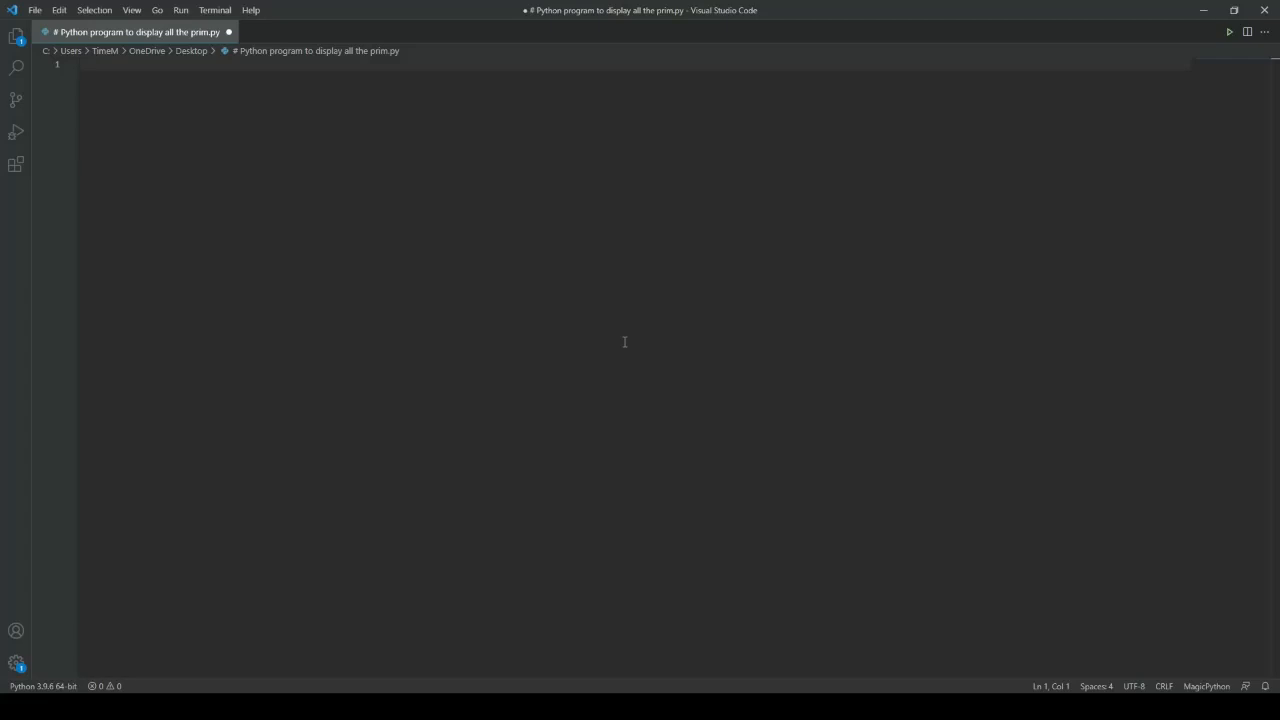
Define the range bounds lower = 500 and upper = 1000 on separate lines.
{"action": "type", "text": "lower = 900"}
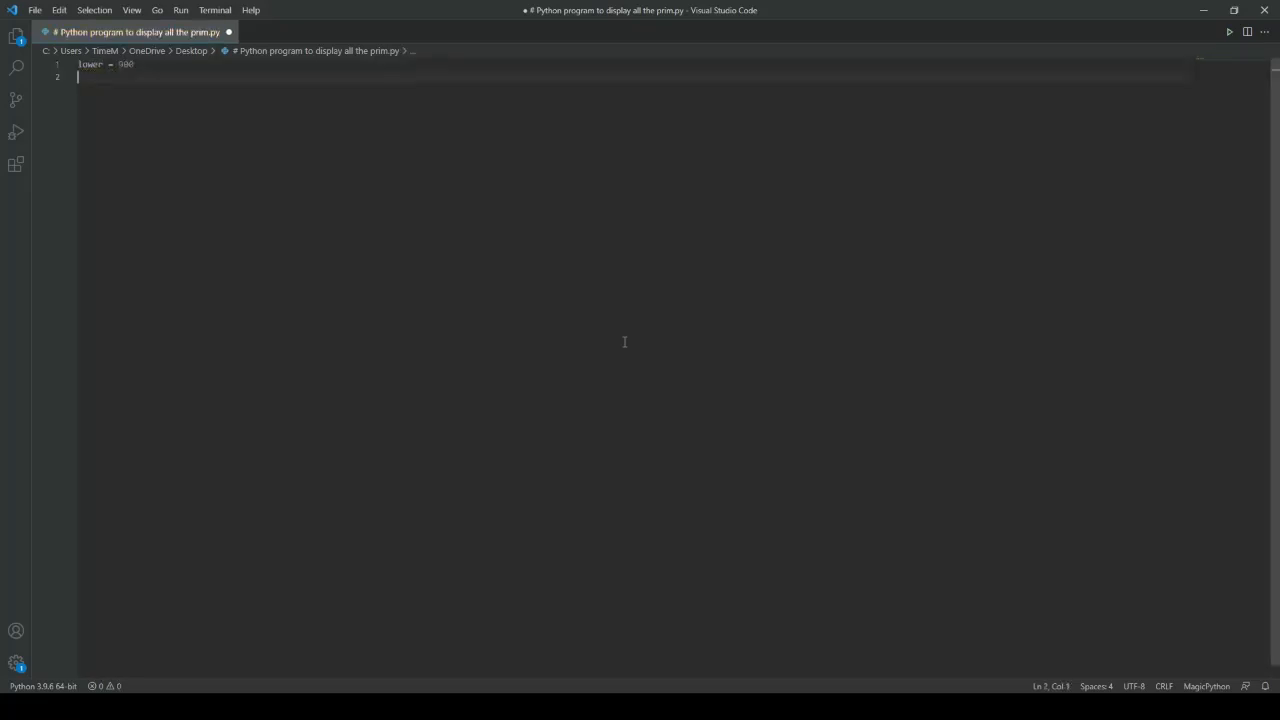
{"action": "type", "text": "upper = 4"}
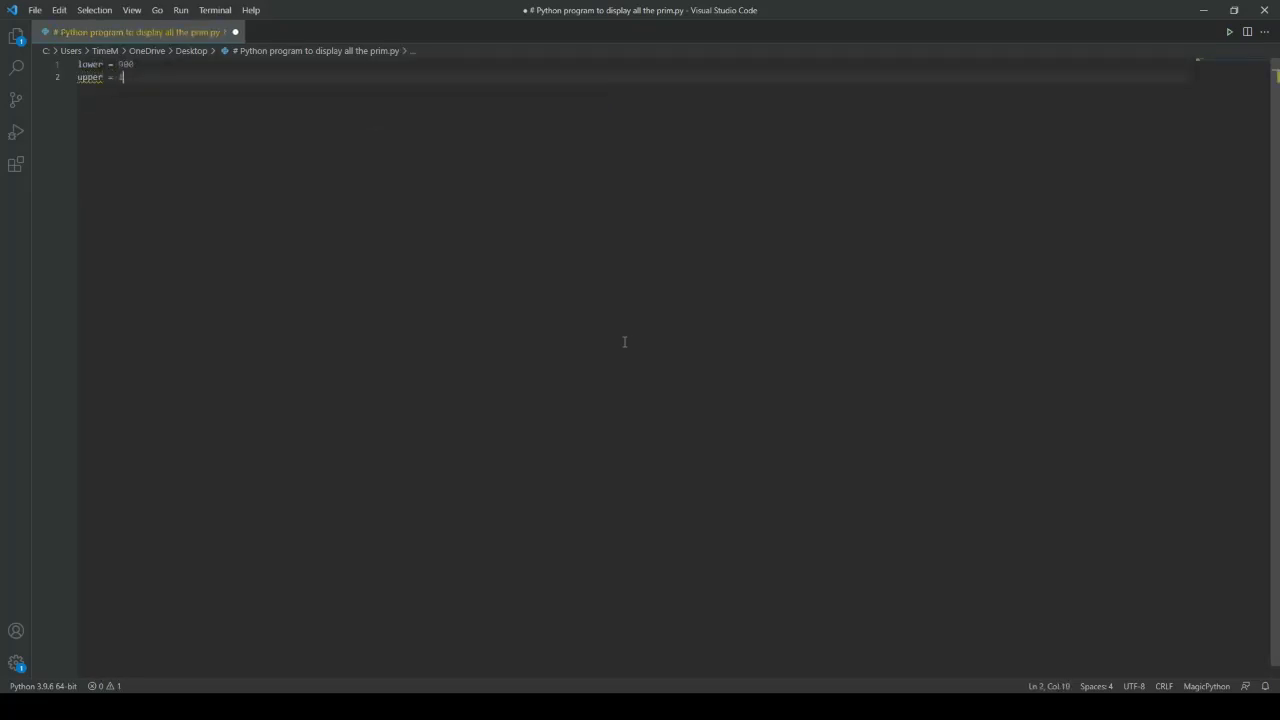
{"action": "type", "text": "1000"}
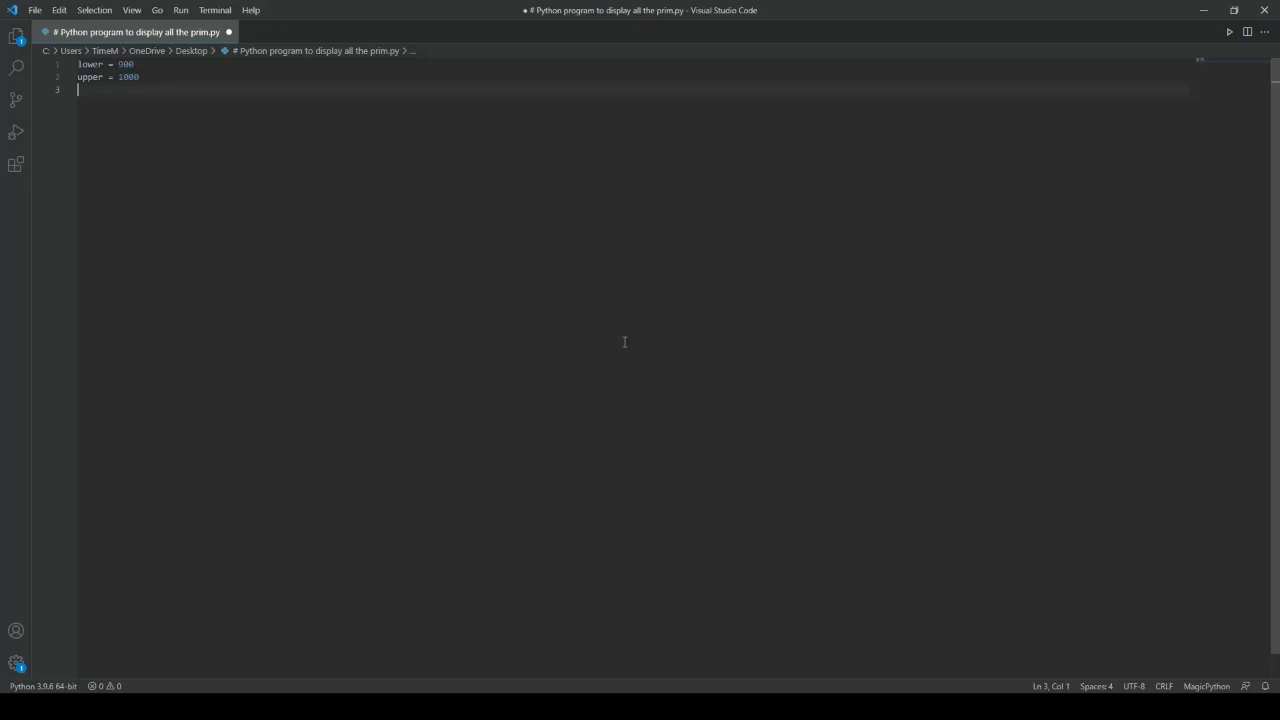
Write the outer loop for num in range(lower, upper + 1): with an indented body started.
{"action": "type", "text": "for num in rang"}
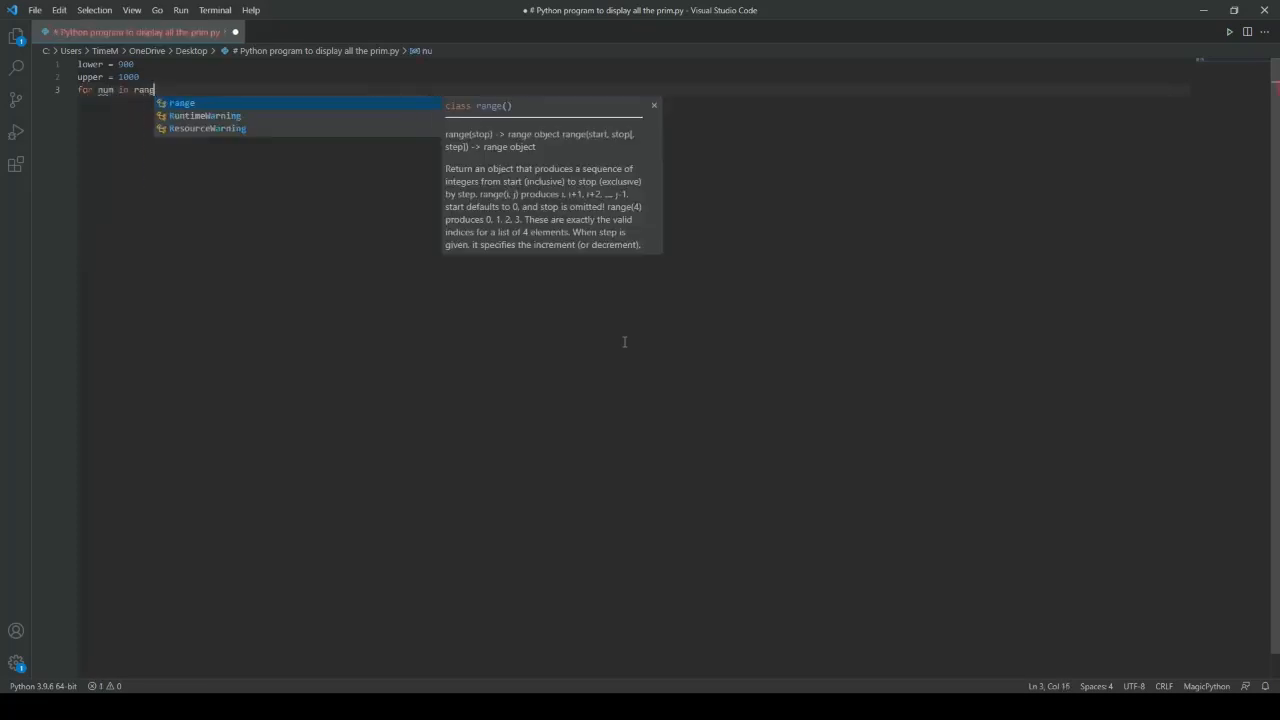
{"action": "type", "text": "(lower, upper)"}
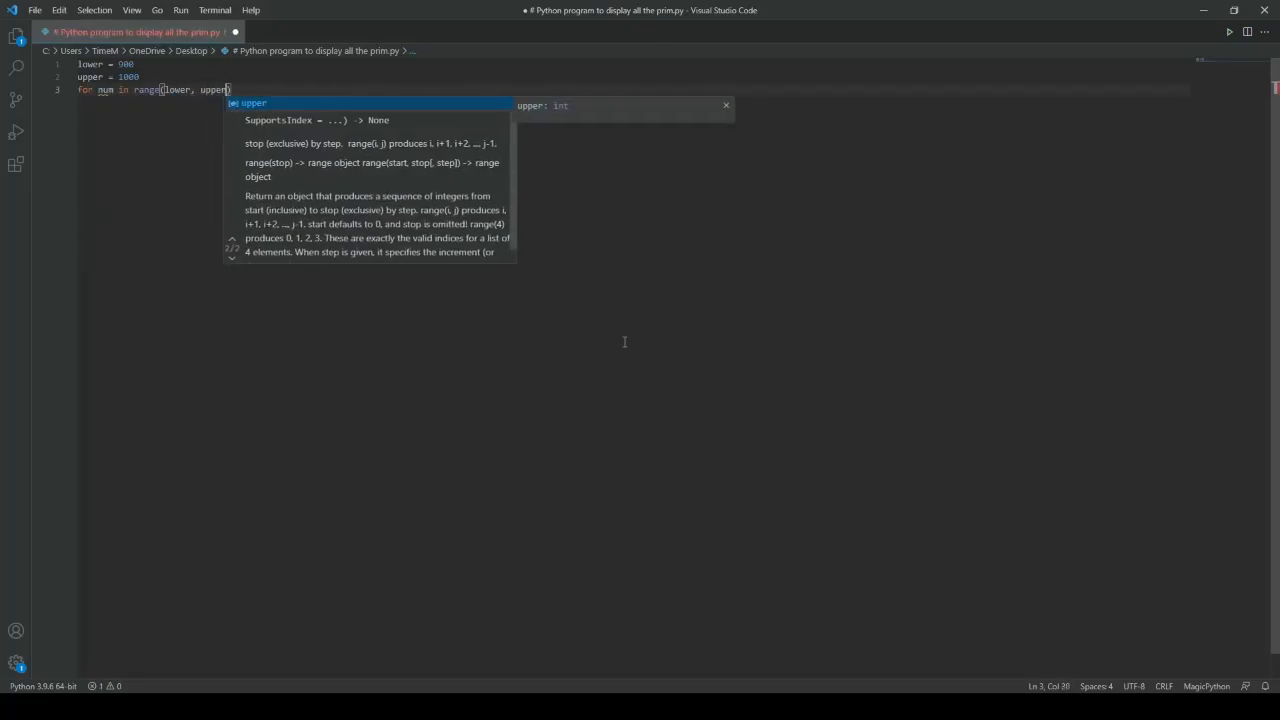
{"action": "type", "text": "+1"}
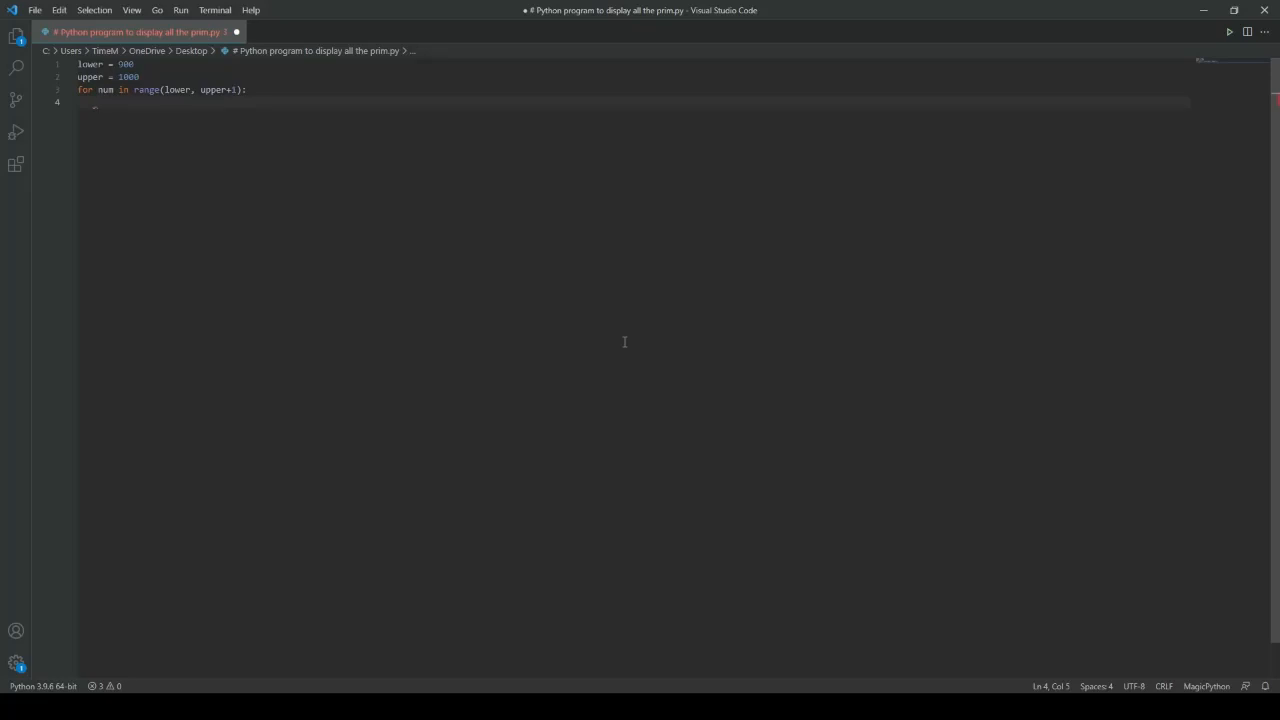
Add if num > 1: containing a nested for i in range(2, num): loop.
{"action": "type", "text": "if nu"}
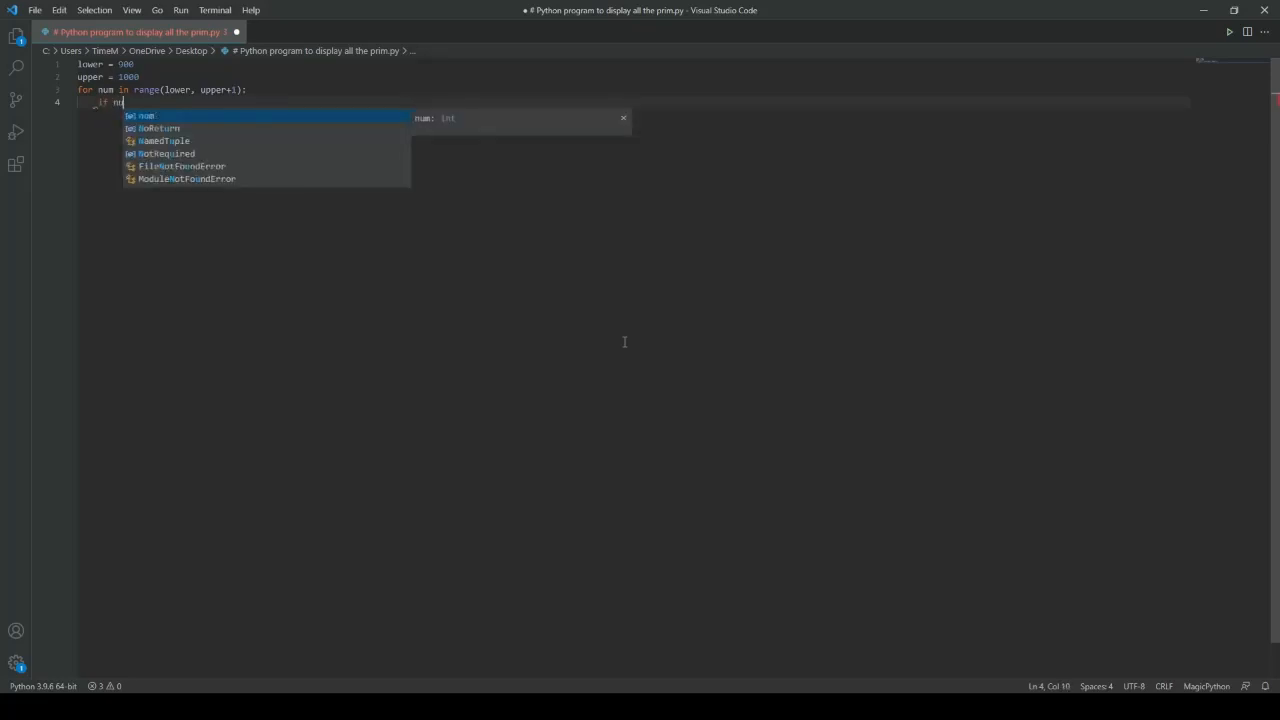
{"action": "type", "text": ">1:"}
{"action": "type", "text": "for i in range"}
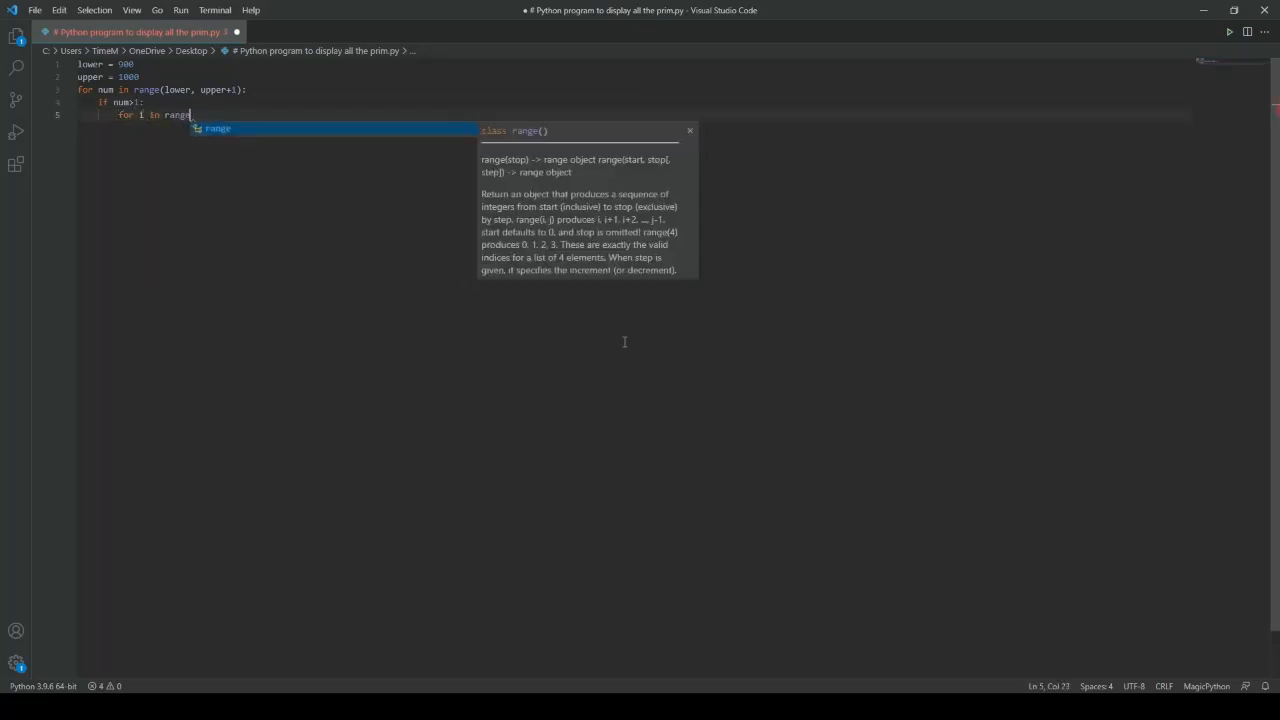
{"action": "type", "text": "(2, num):"}
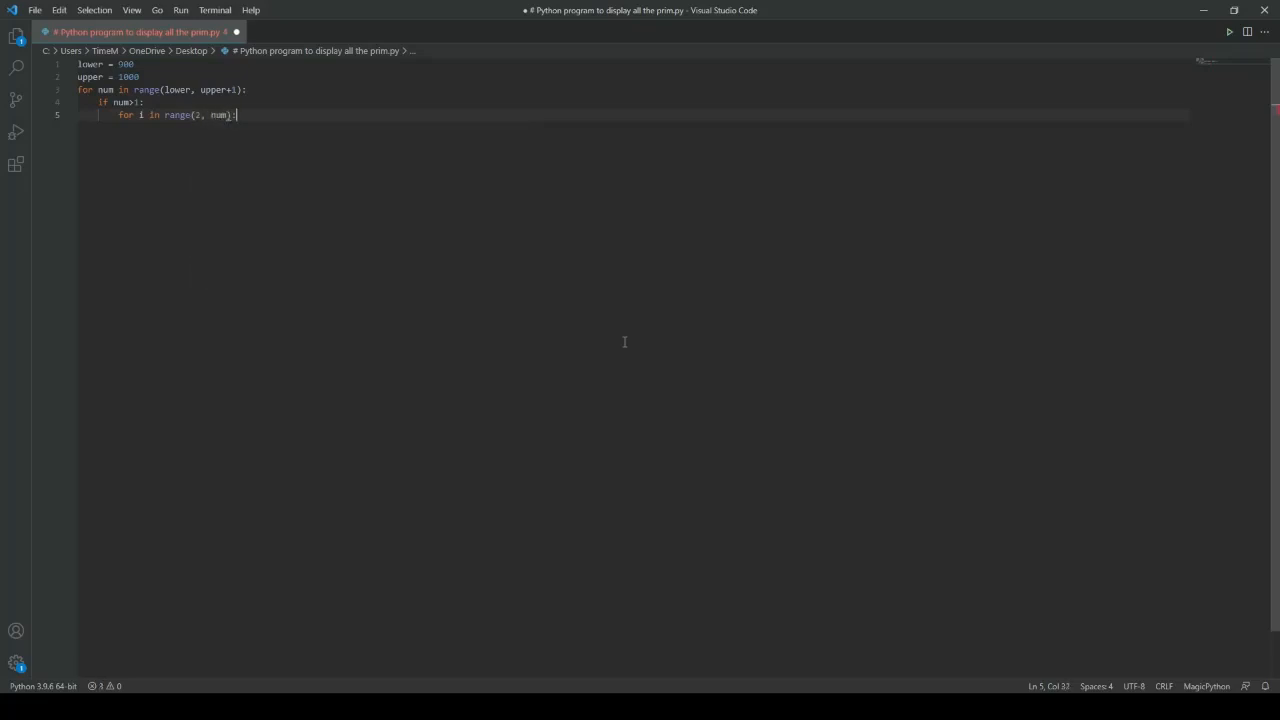
{"action": "key", "text": "enter"}
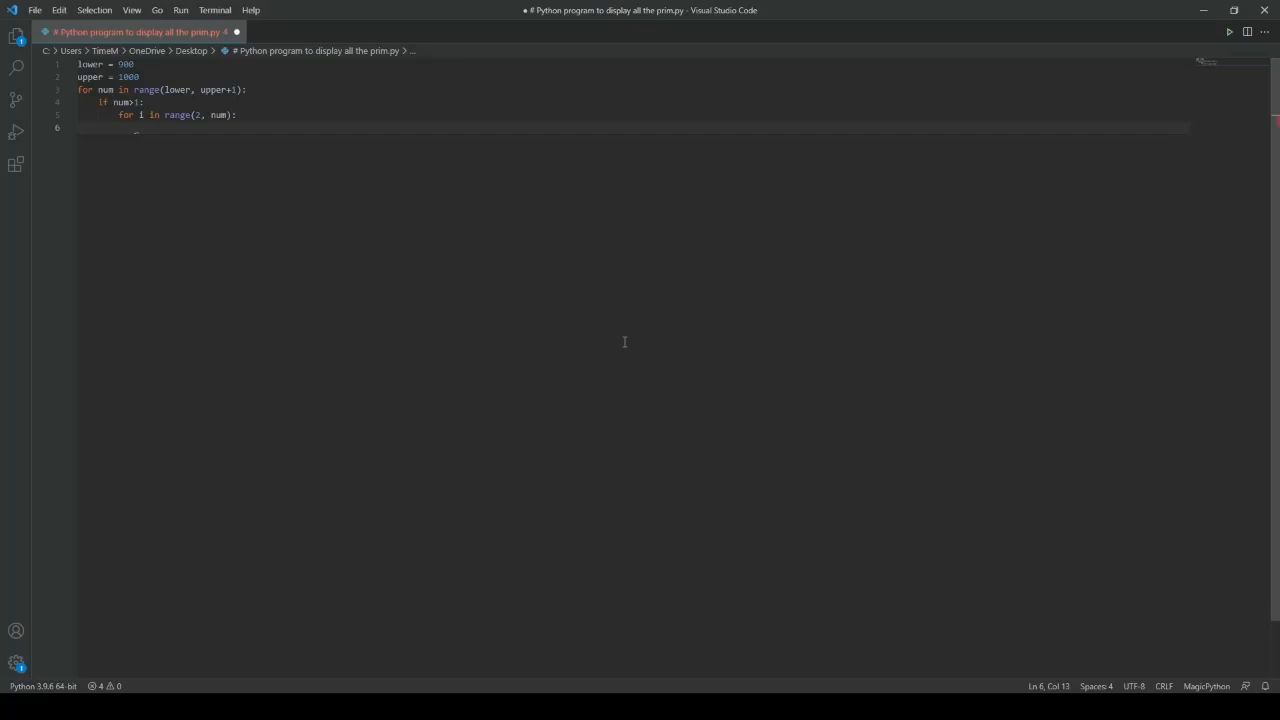
Break out of the inner loop when (num % i) == 0.
{"action": "type", "text": "if (num%i"}
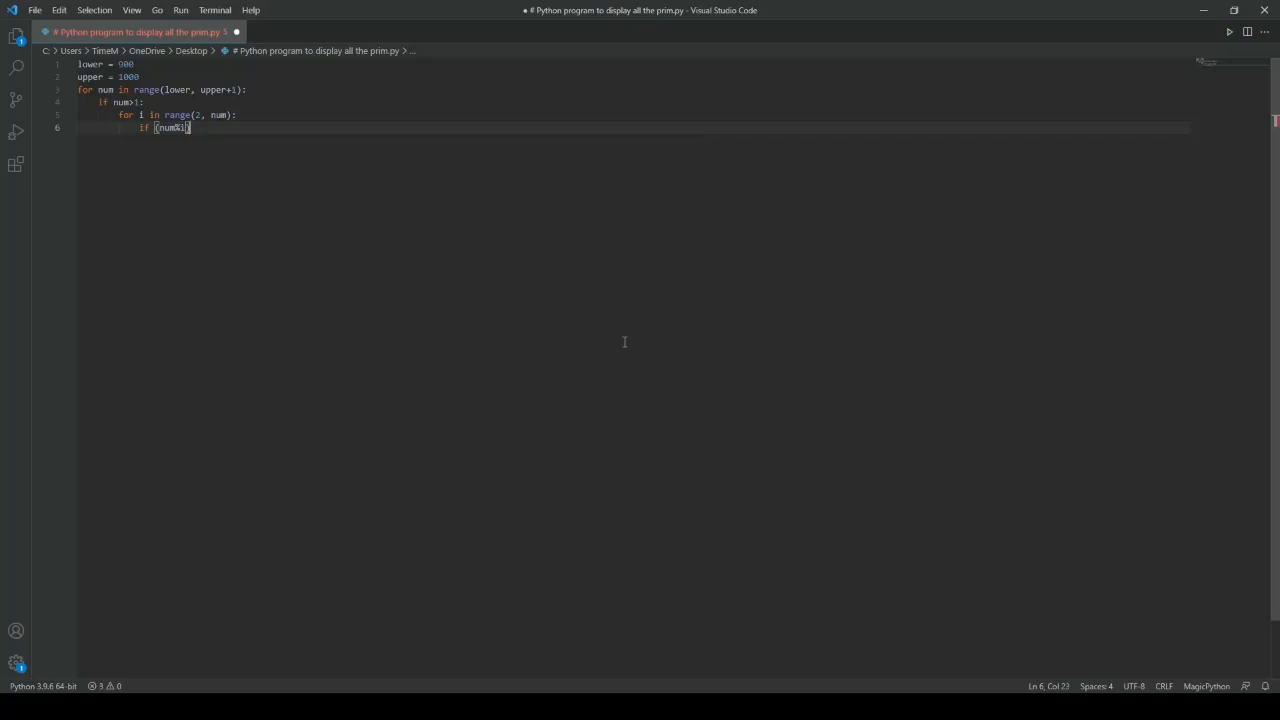
{"action": "type", "text": "== 0:"}
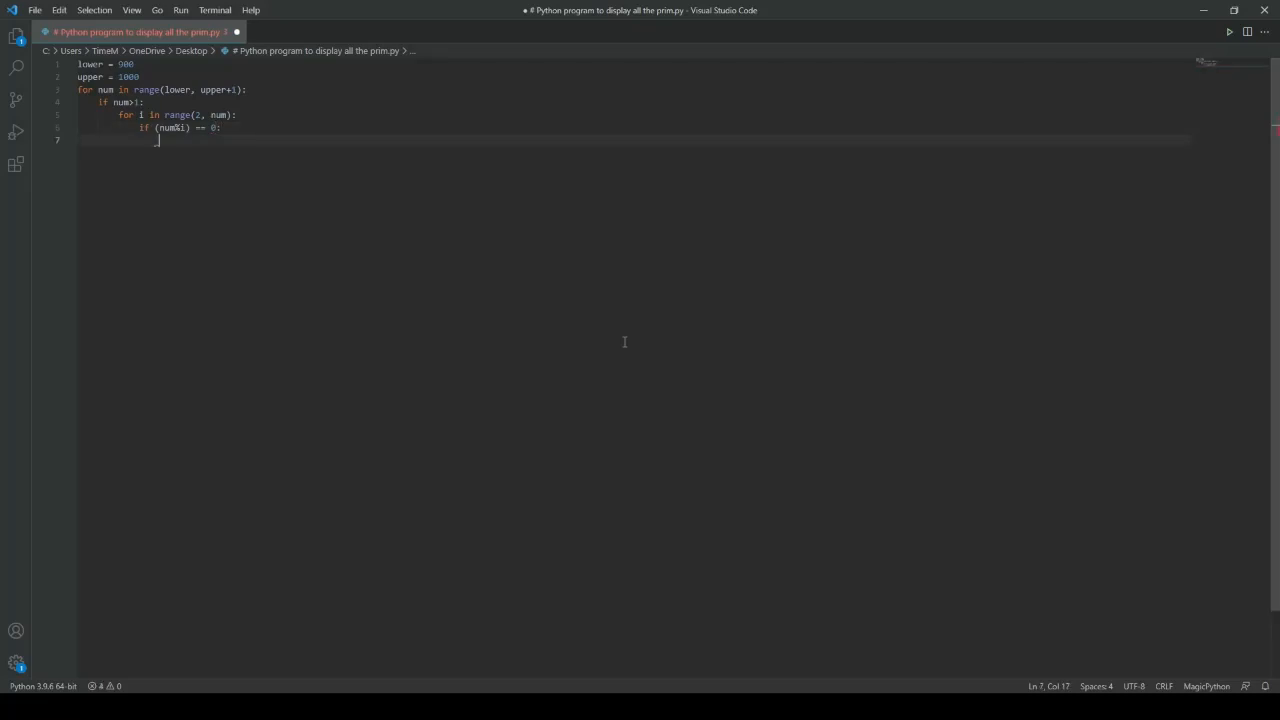
{"action": "type", "text": "break"}
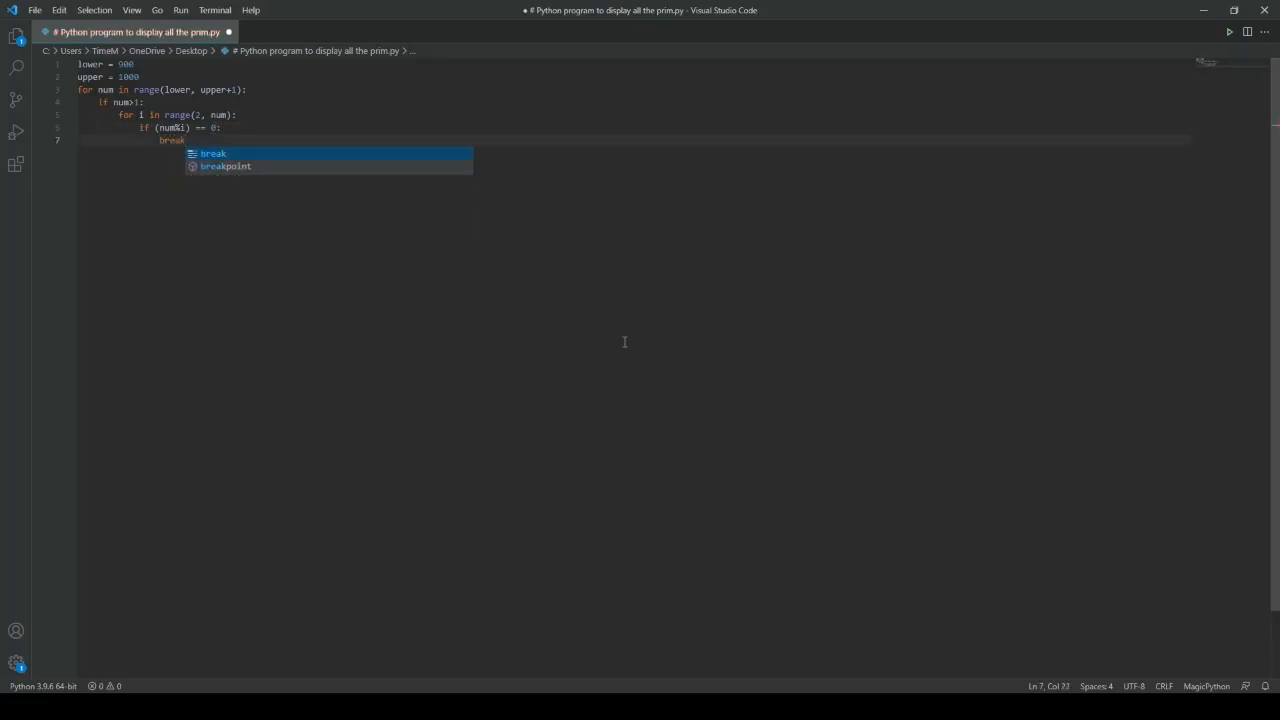
{"action": "key", "text": "Escape"}
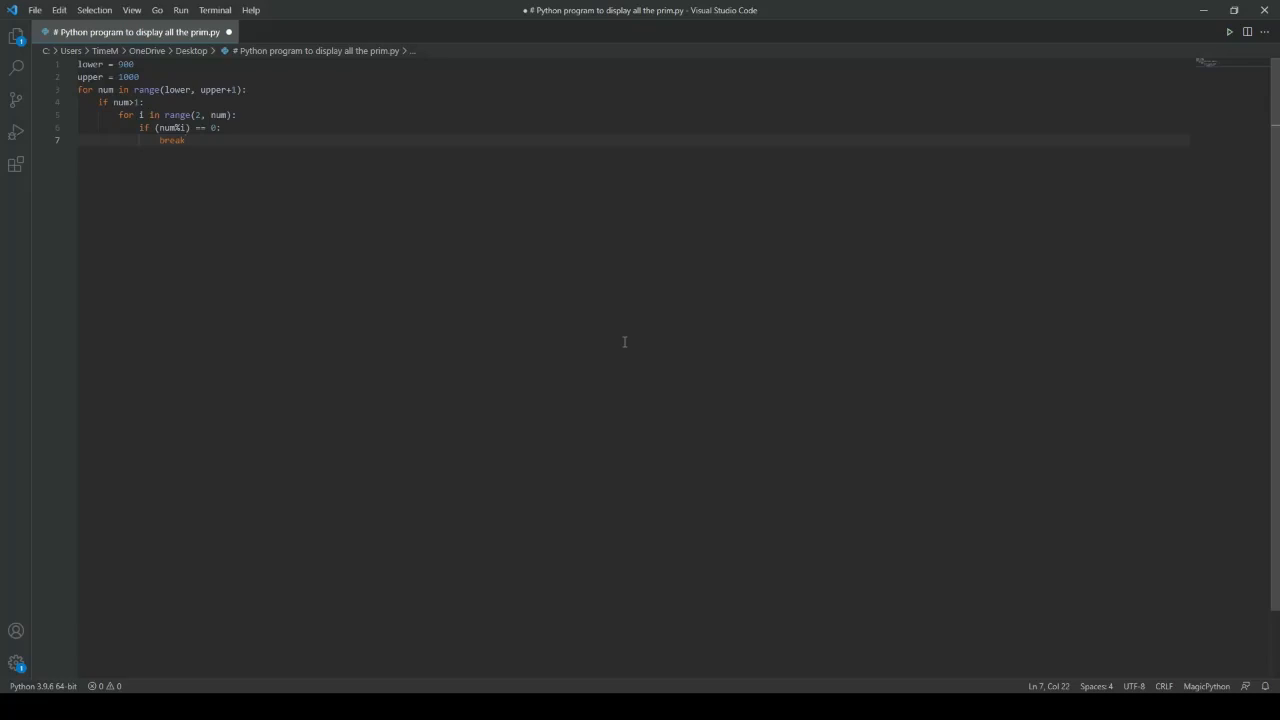
Add an else branch that prints num as a prime.
{"action": "type", "text": "else:"}
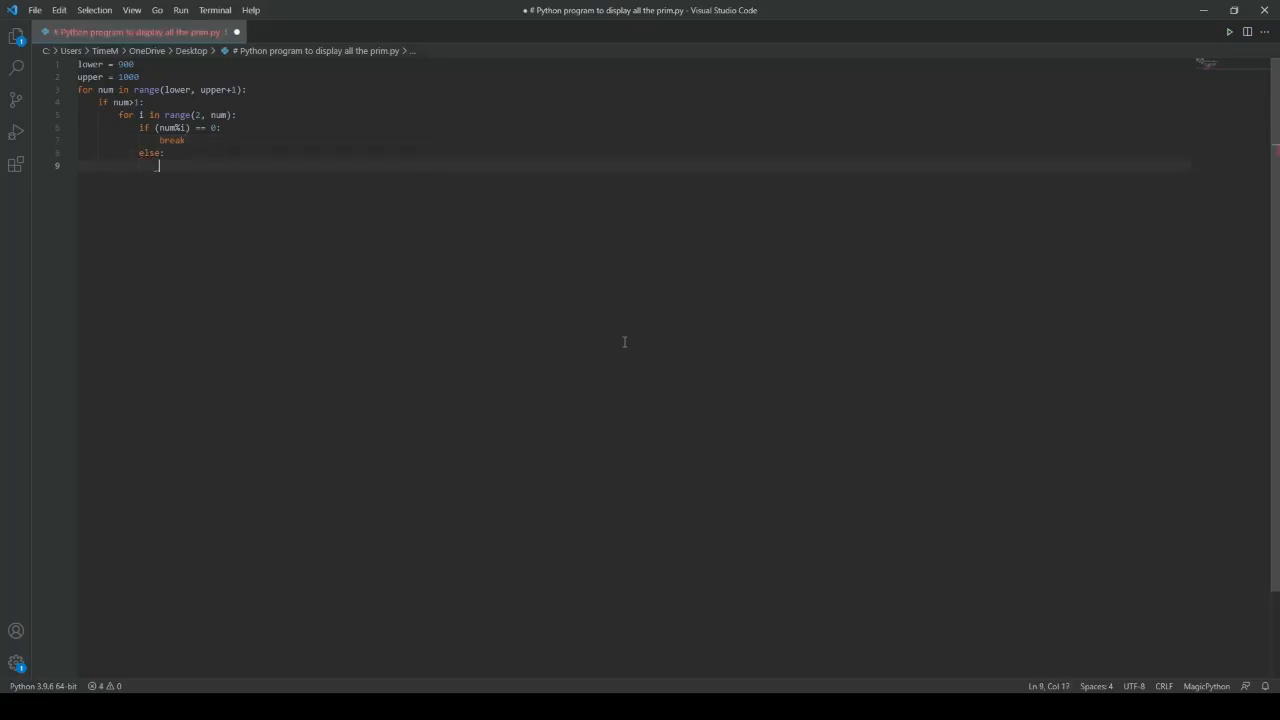
{"action": "type", "text": "print(num)"}
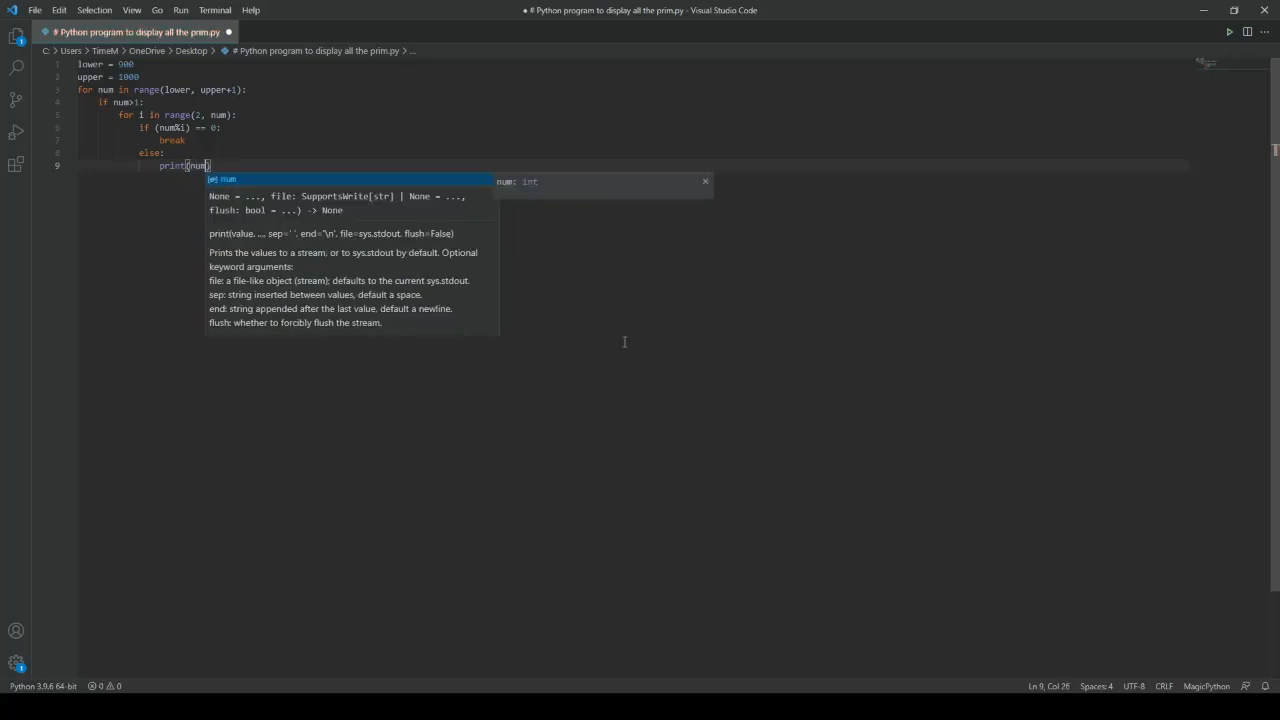